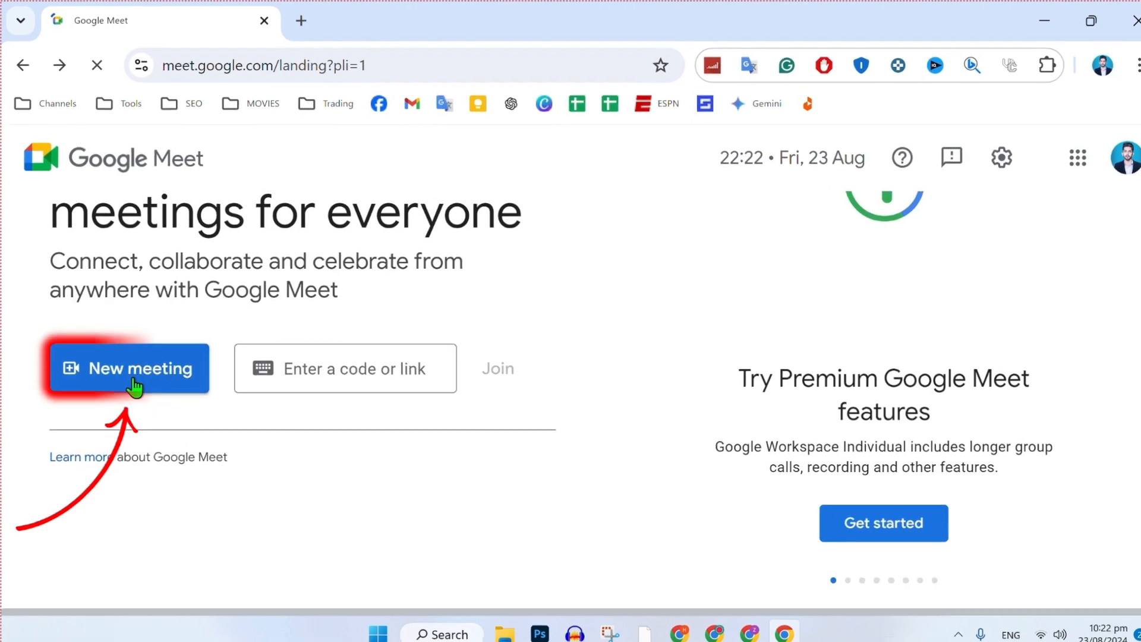
- Start an instant meeting from the New meeting options so a live call is running
{"action": "left_click", "coordinate": [130, 368]}
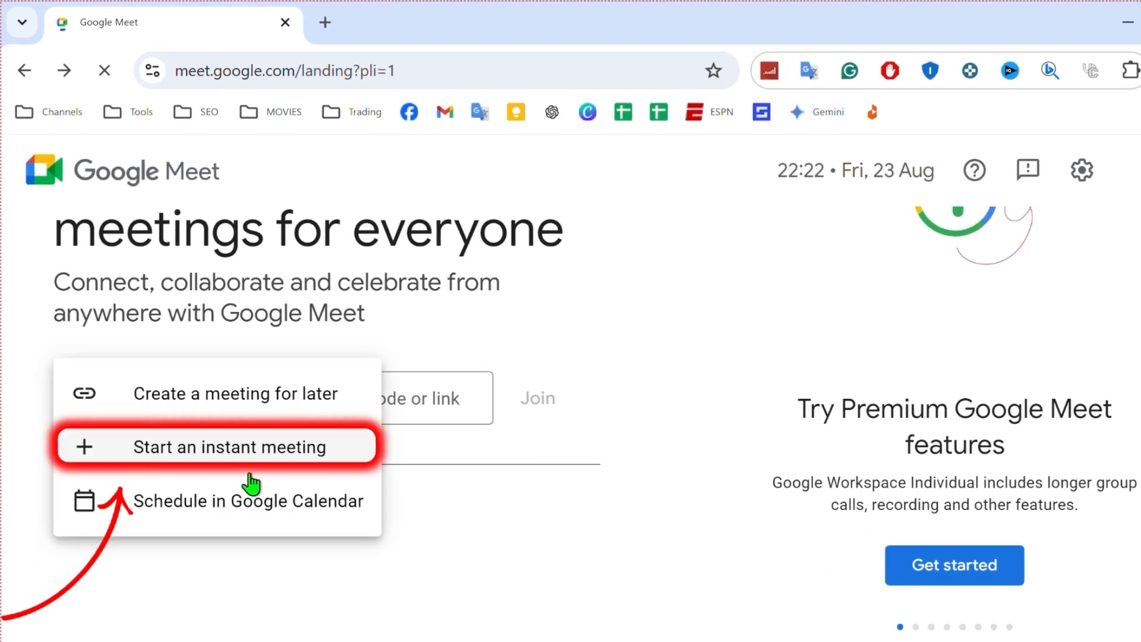
{"action": "left_click", "coordinate": [219, 446]}
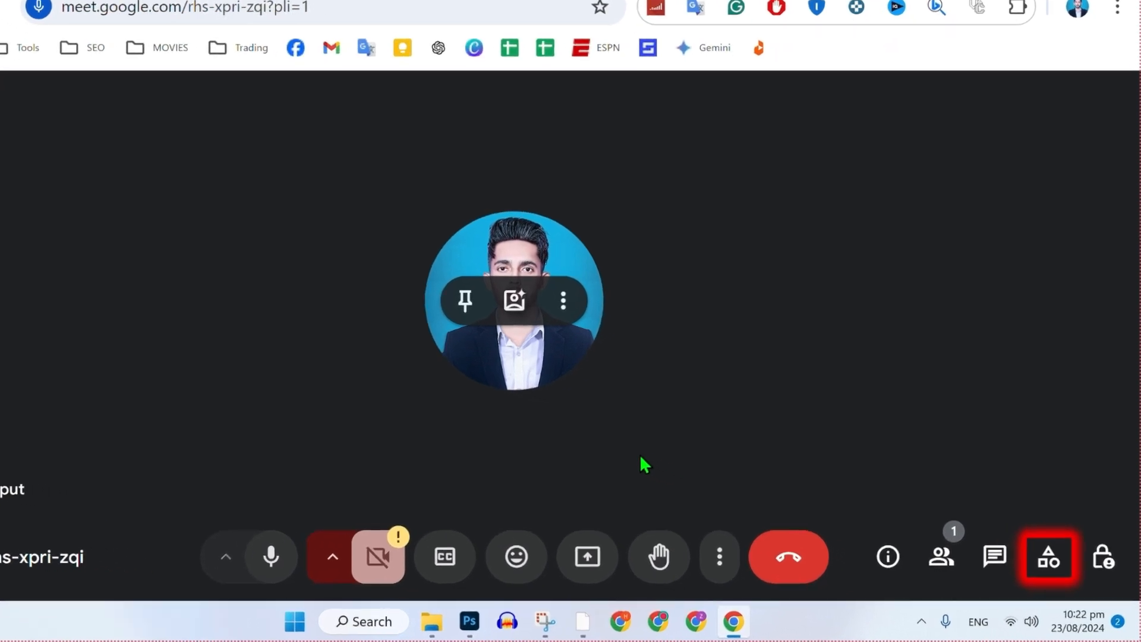
- Review the premium recording offer under Activities, start the Workspace trial signup, and return to the call
{"action": "left_click", "coordinate": [1049, 556]}
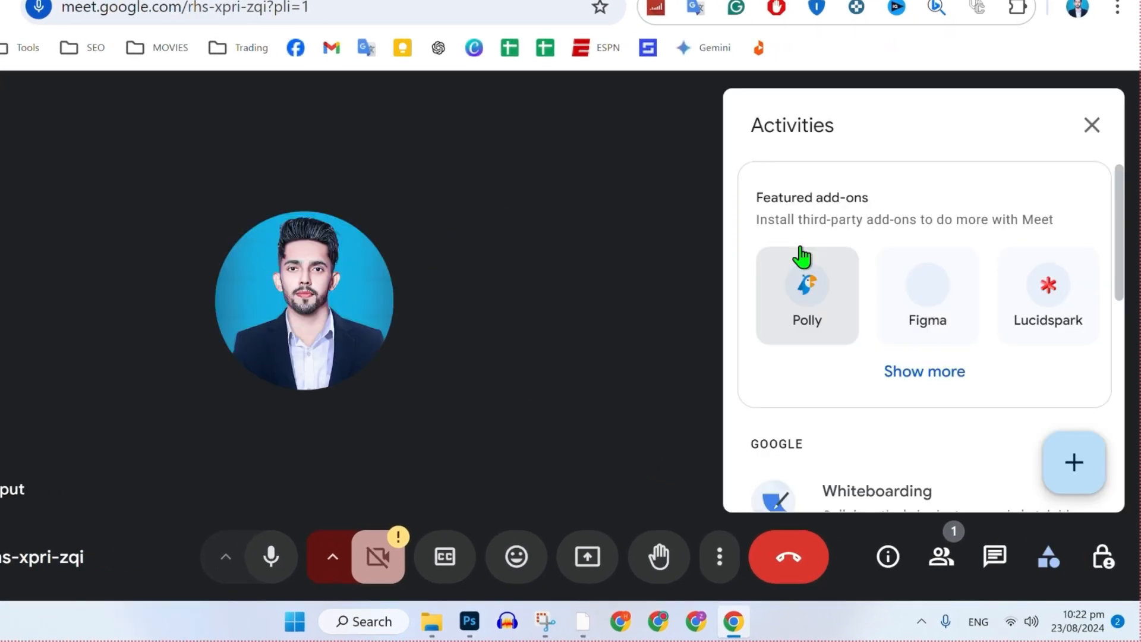
{"action": "mouse_move", "coordinate": [800, 231]}
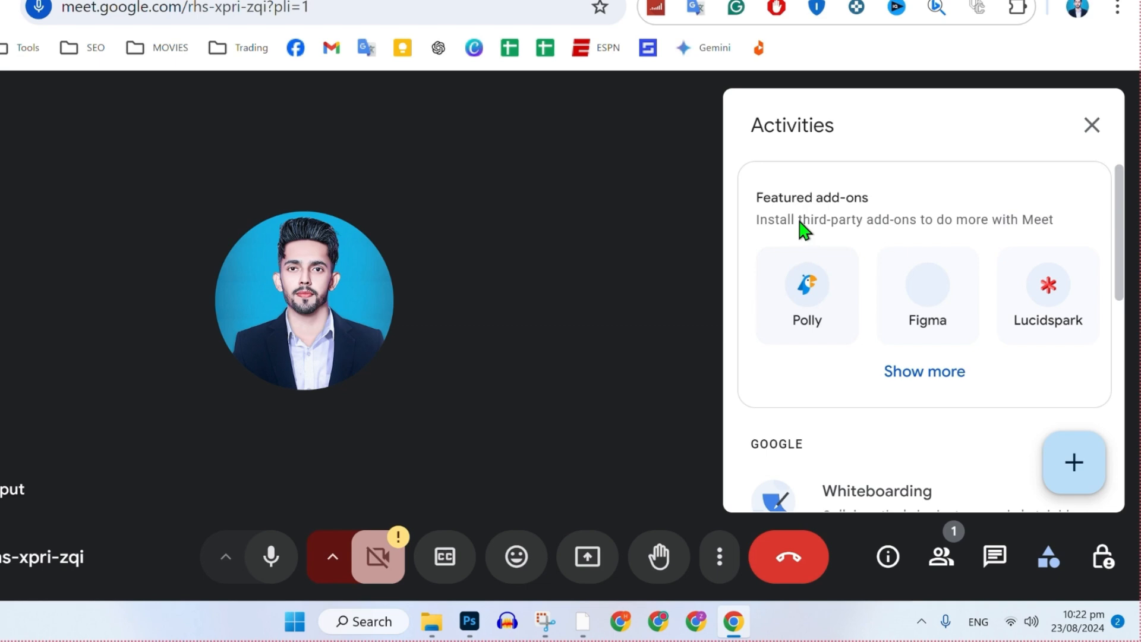
{"action": "scroll", "scroll_direction": "down", "scroll_amount": 3}
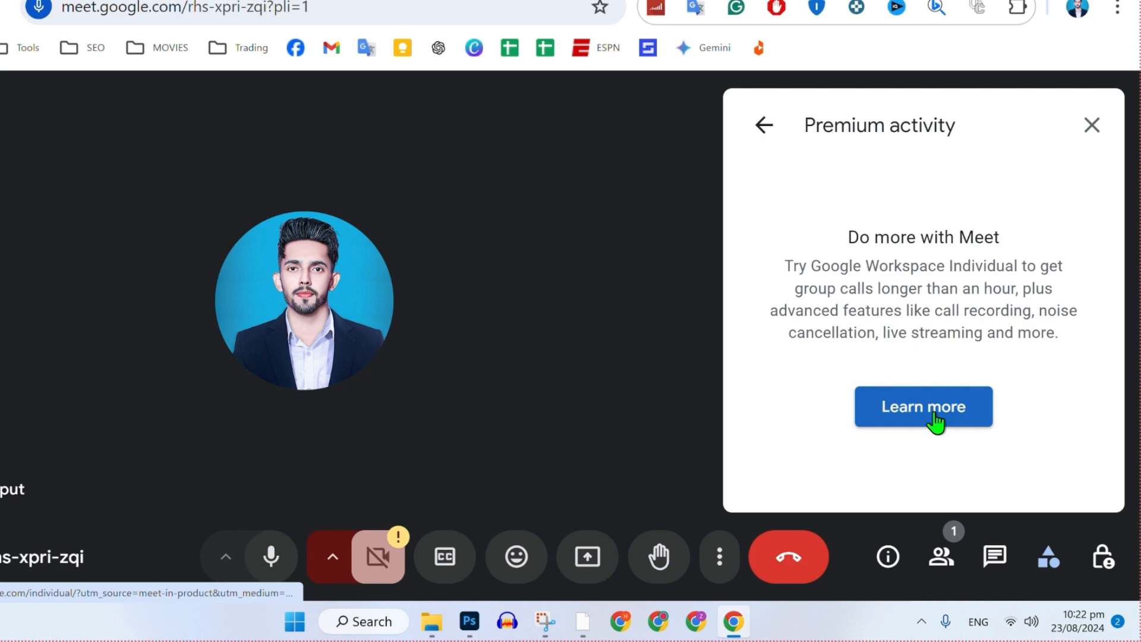
{"action": "left_click", "coordinate": [922, 406]}
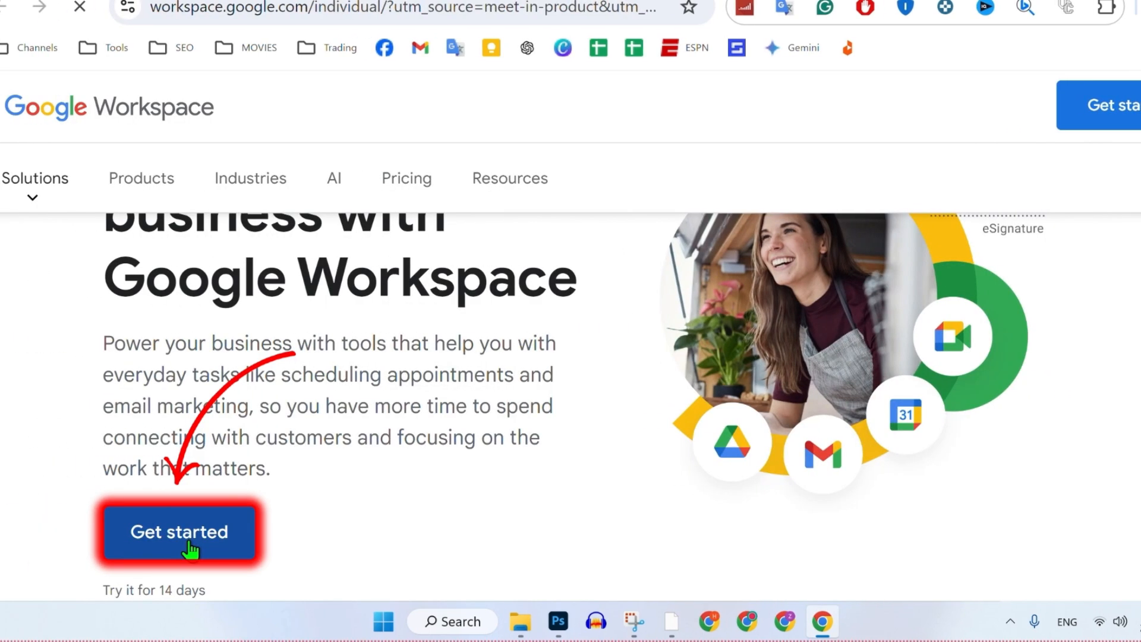
{"action": "left_click", "coordinate": [180, 532]}
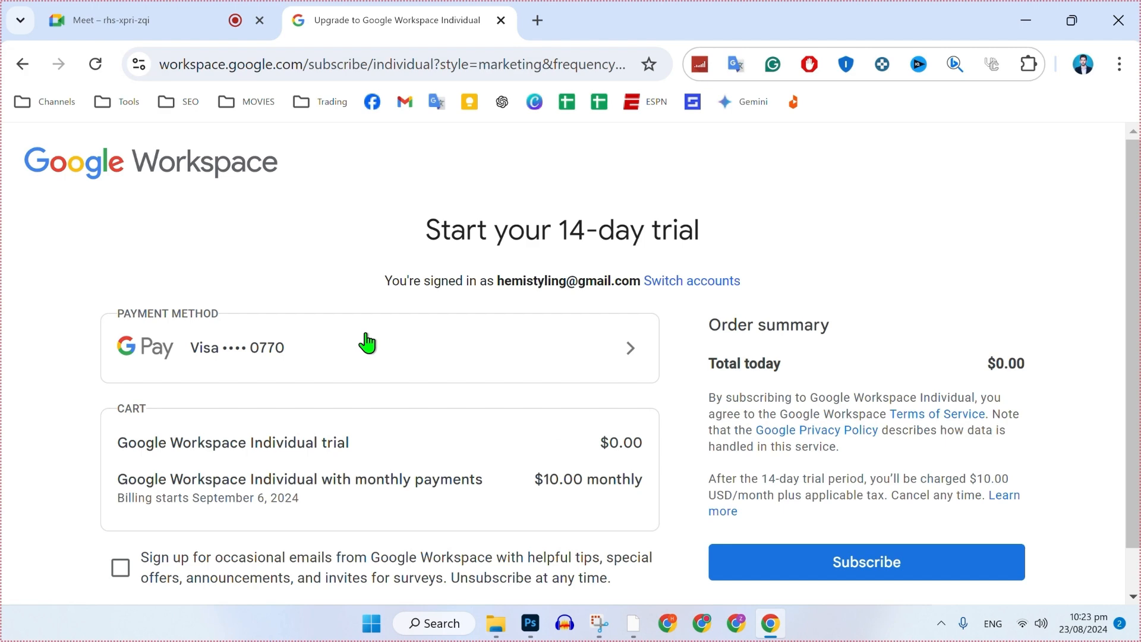
{"action": "left_click", "coordinate": [109, 20]}
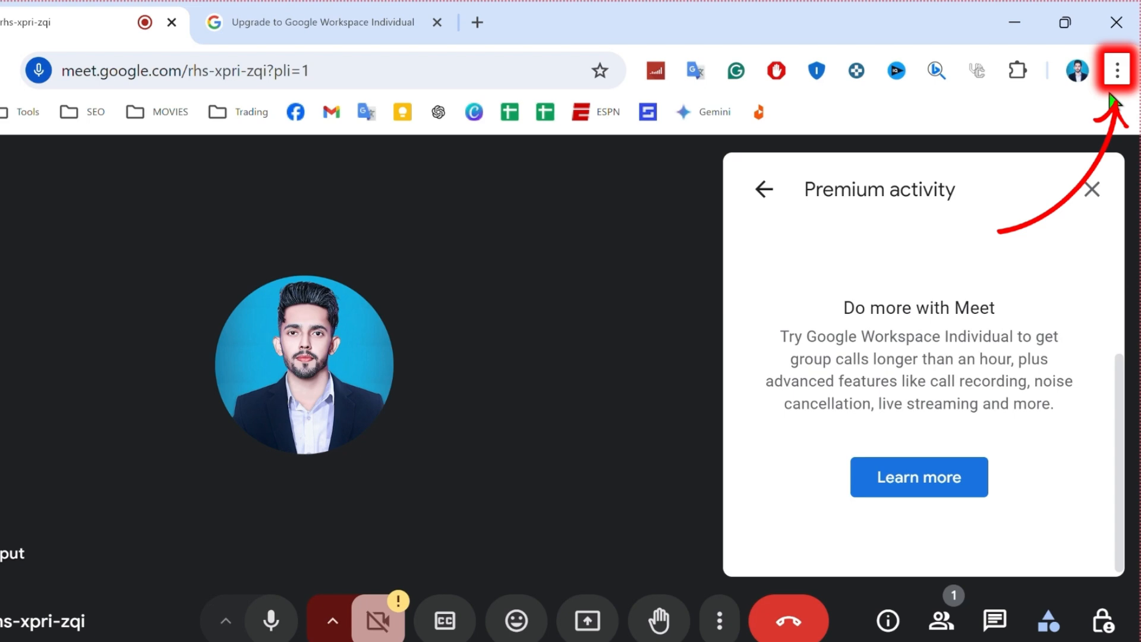
{"action": "mouse_move", "coordinate": [1119, 69]}
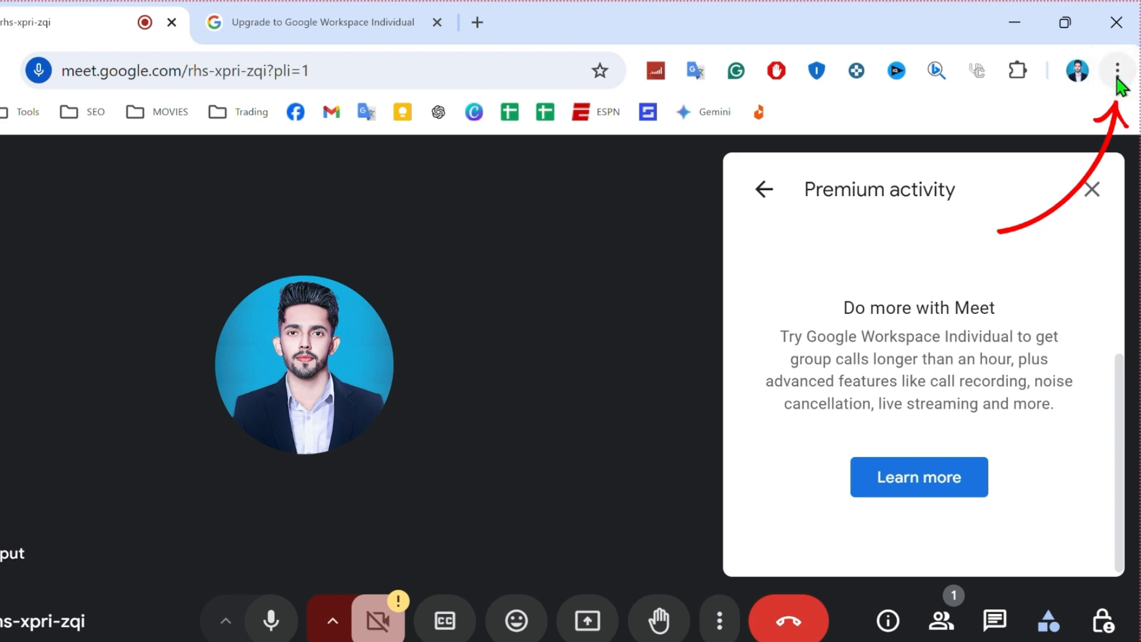
- Go to the Chrome Web Store from the browser menu's Extensions entry
{"action": "left_click", "coordinate": [1118, 70]}
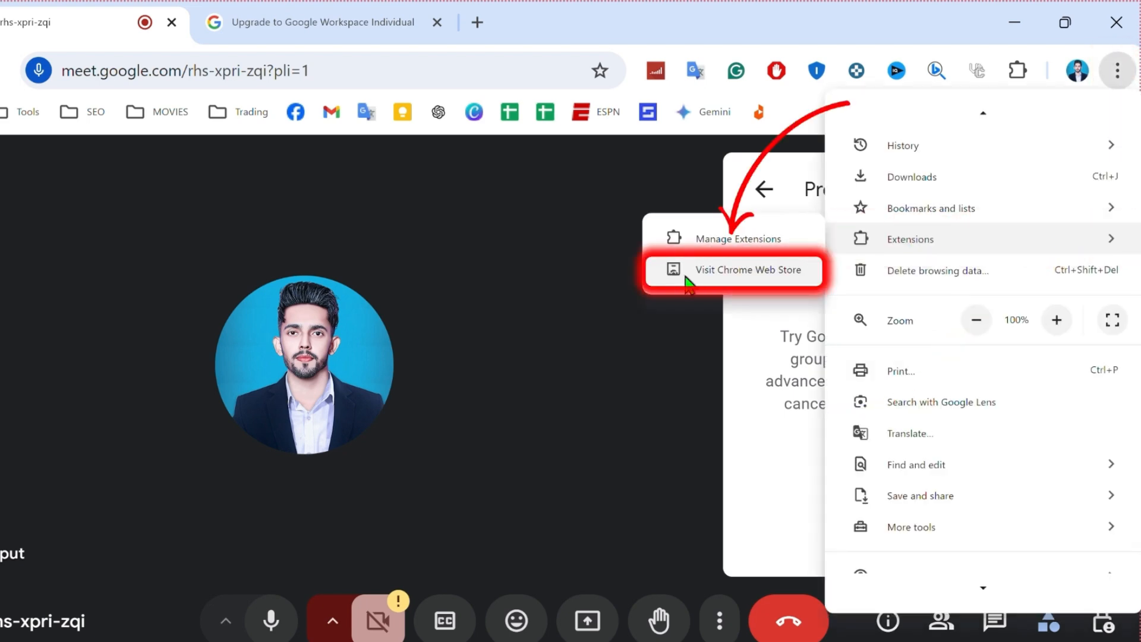
{"action": "left_click", "coordinate": [750, 270]}
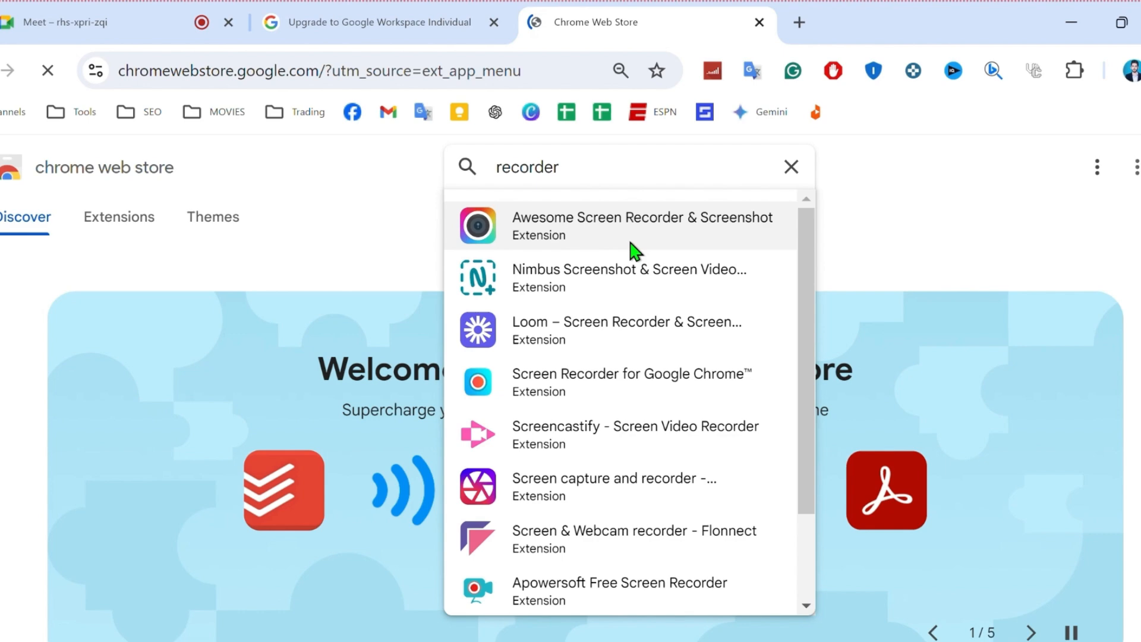
{"action": "mouse_move", "coordinate": [635, 244]}
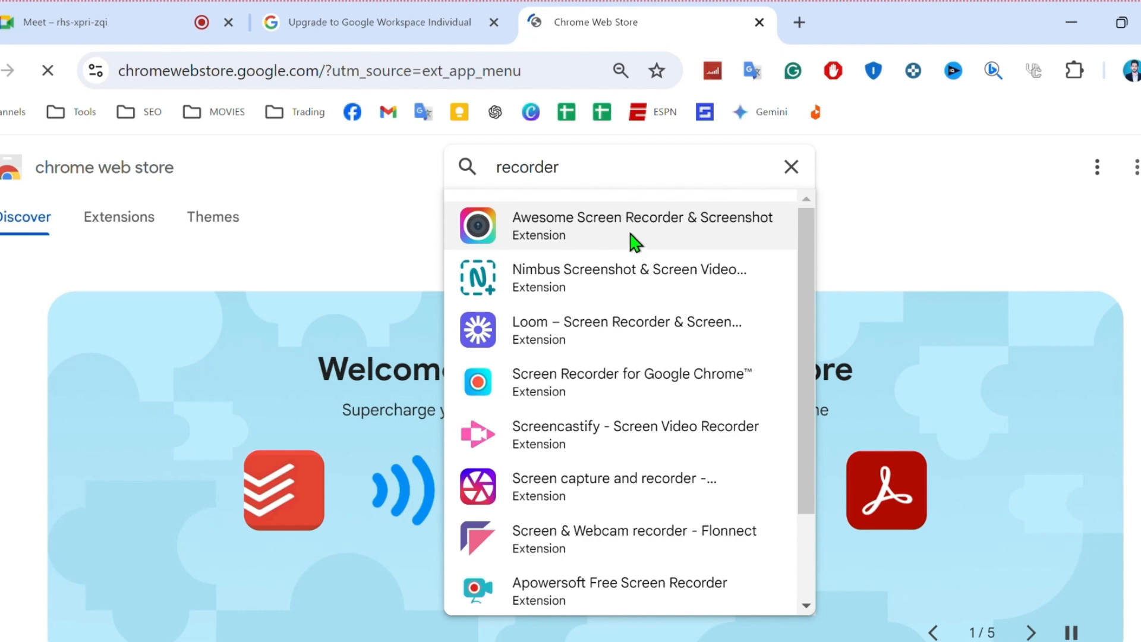
- Add Awesome Screen Recorder & Screenshot to Chrome from the search results and skip its sign-in
{"action": "left_click", "coordinate": [627, 167]}
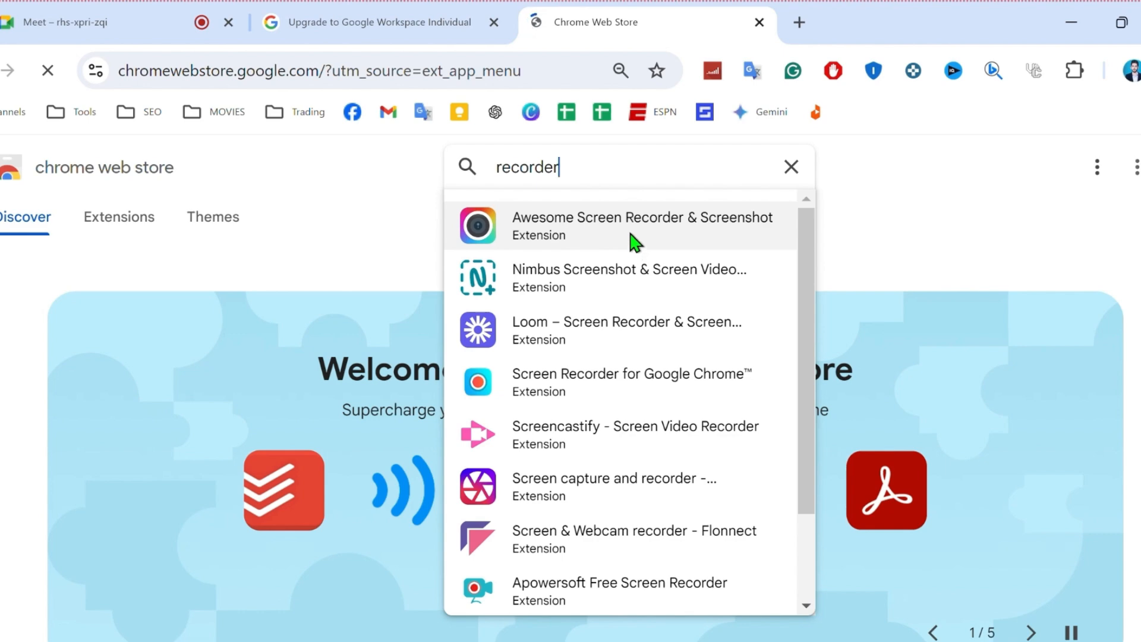
{"action": "left_click", "coordinate": [642, 225]}
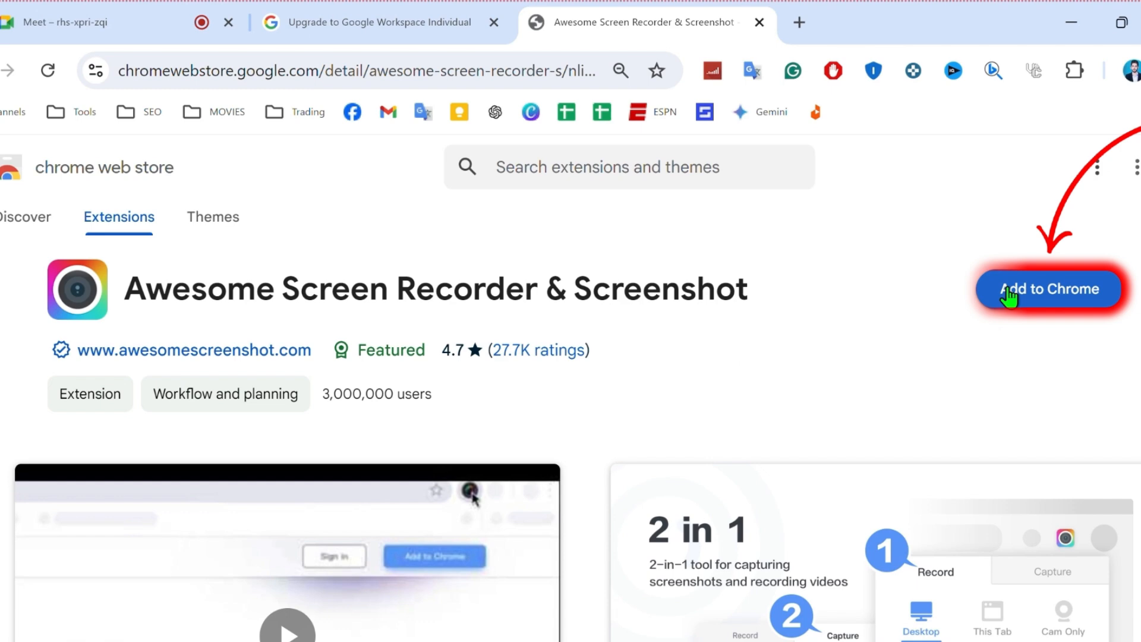
{"action": "left_click", "coordinate": [1048, 289]}
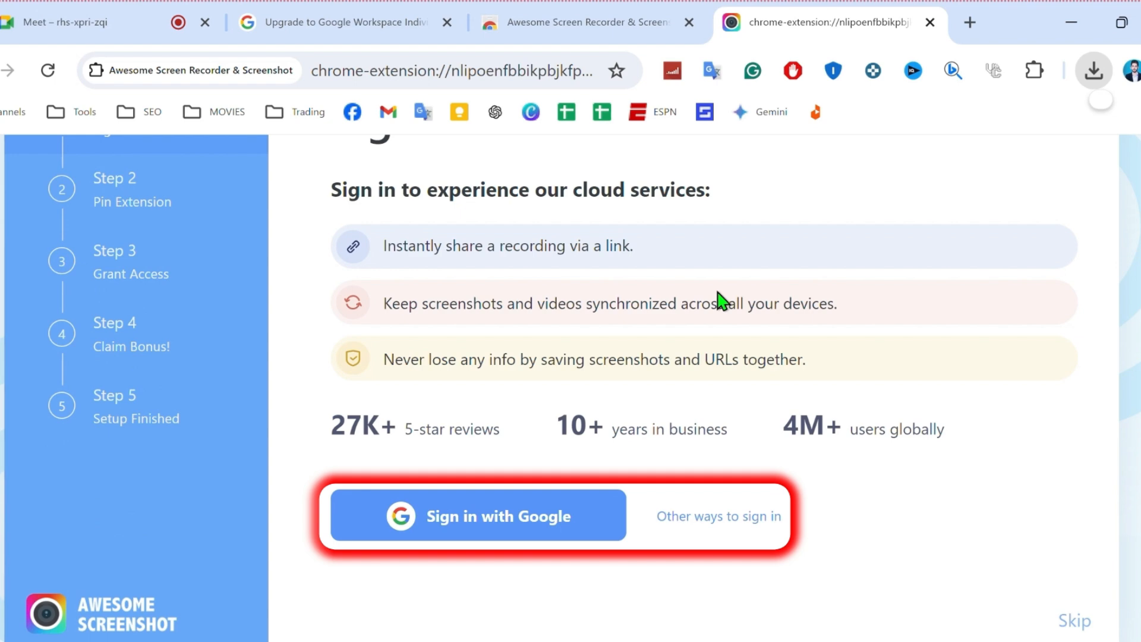
{"action": "left_click", "coordinate": [1029, 70]}
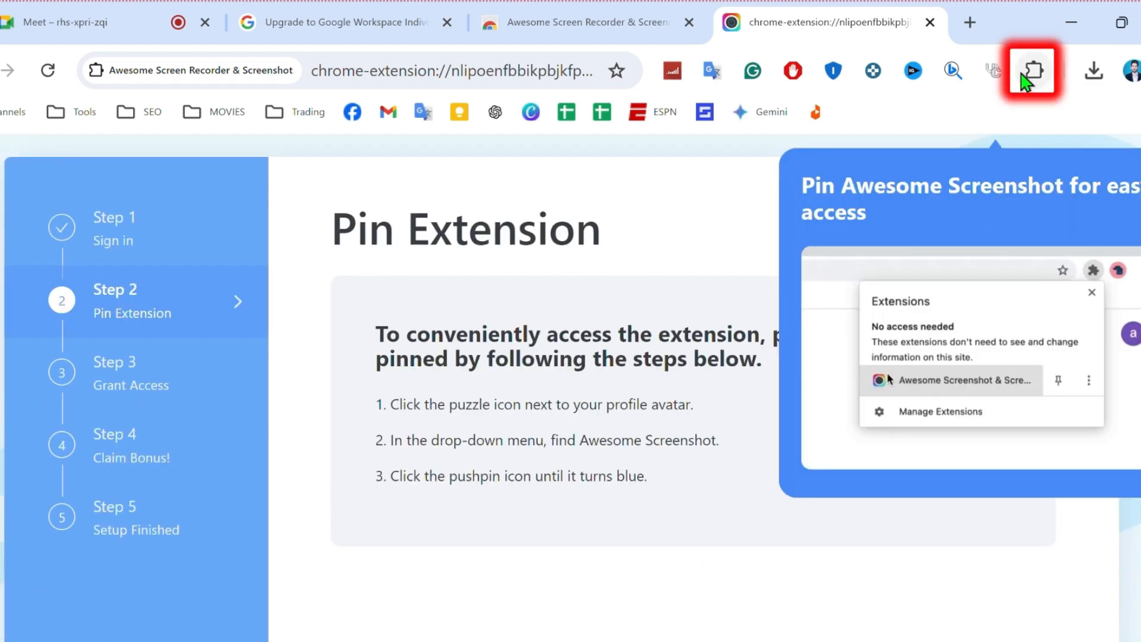
- Pin Awesome Screenshot to the toolbar from the installed extensions list
{"action": "left_click", "coordinate": [993, 71]}
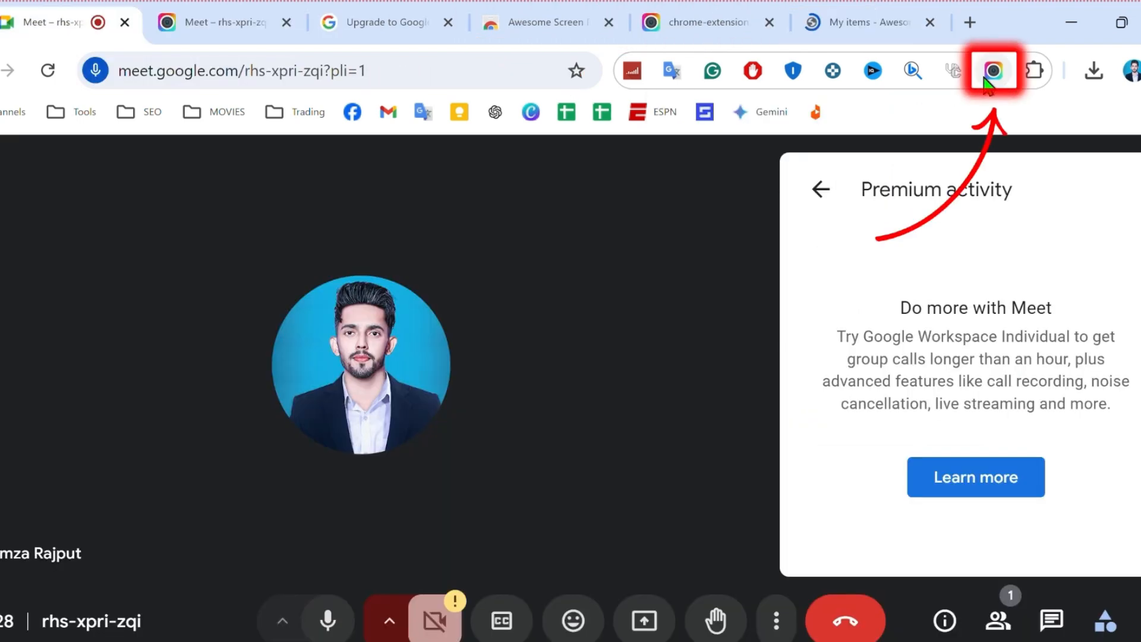
- Start a new screen recording from the extension with system audio included
{"action": "left_click", "coordinate": [993, 70]}
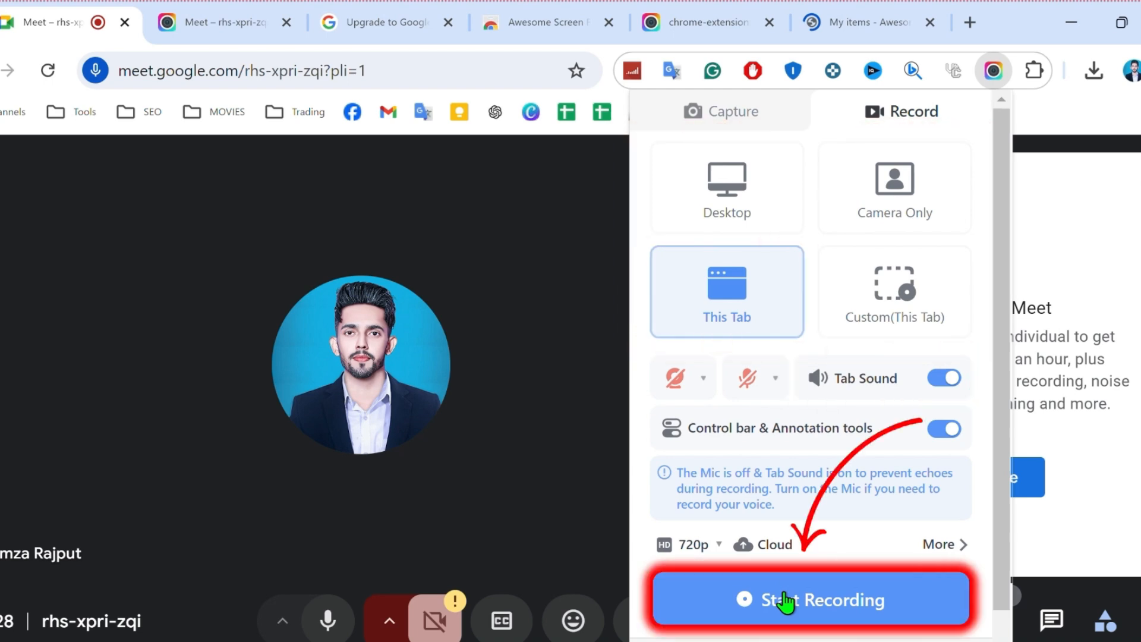
{"action": "left_click", "coordinate": [809, 599]}
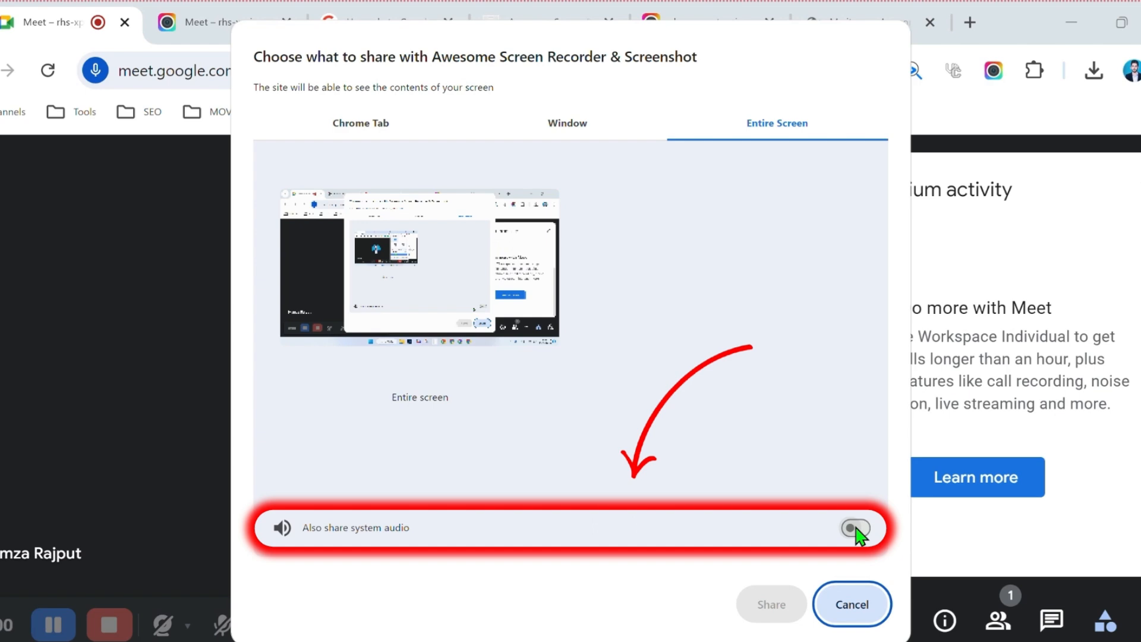
{"action": "left_click", "coordinate": [771, 604]}
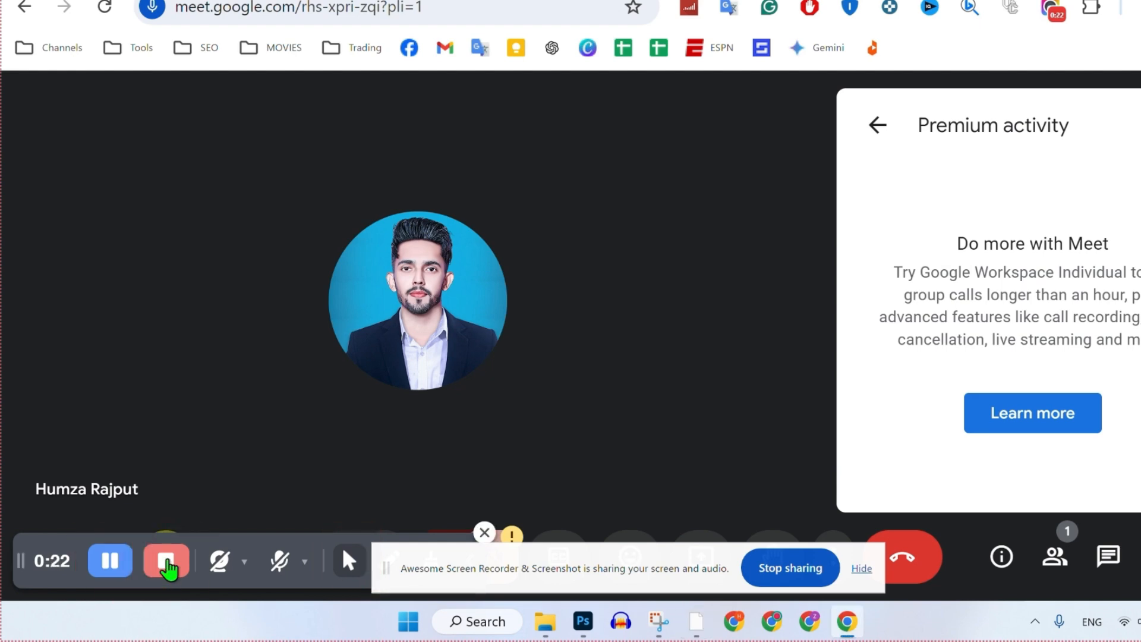
- Stop the recording and save the downloaded capture as an MP4 video
{"action": "left_click", "coordinate": [166, 560]}
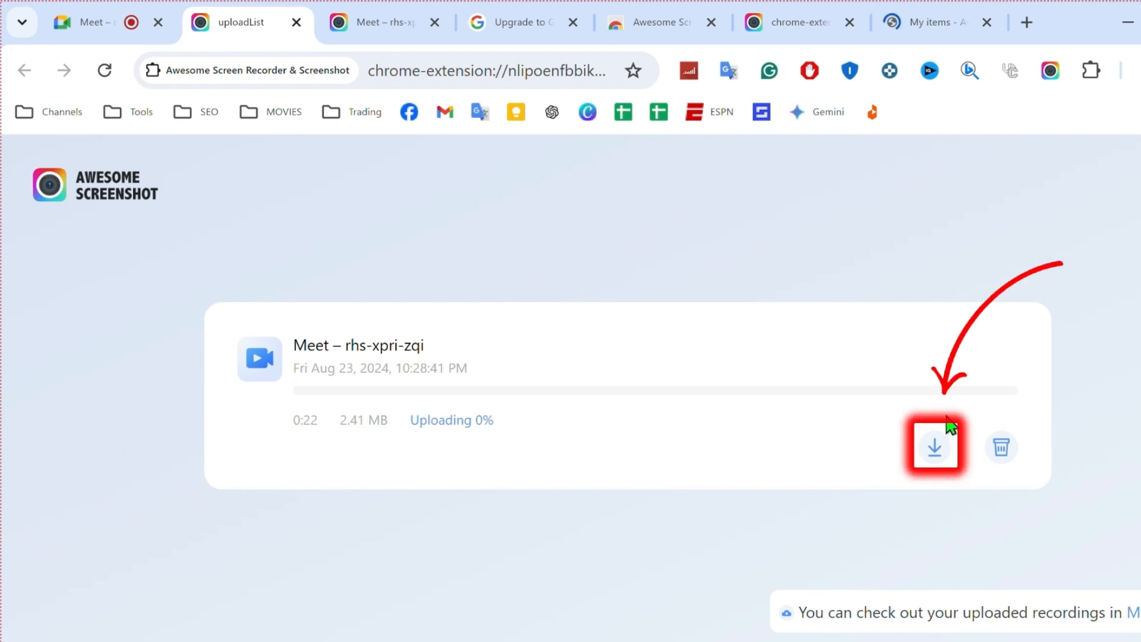
{"action": "left_click", "coordinate": [935, 446]}
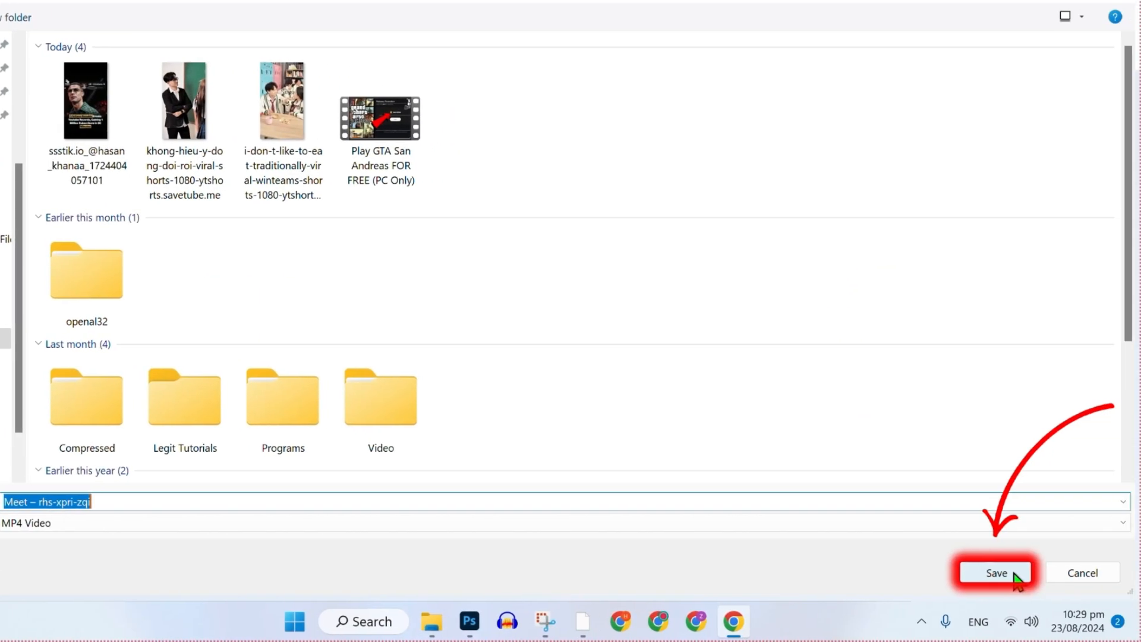
{"action": "left_click", "coordinate": [995, 573]}
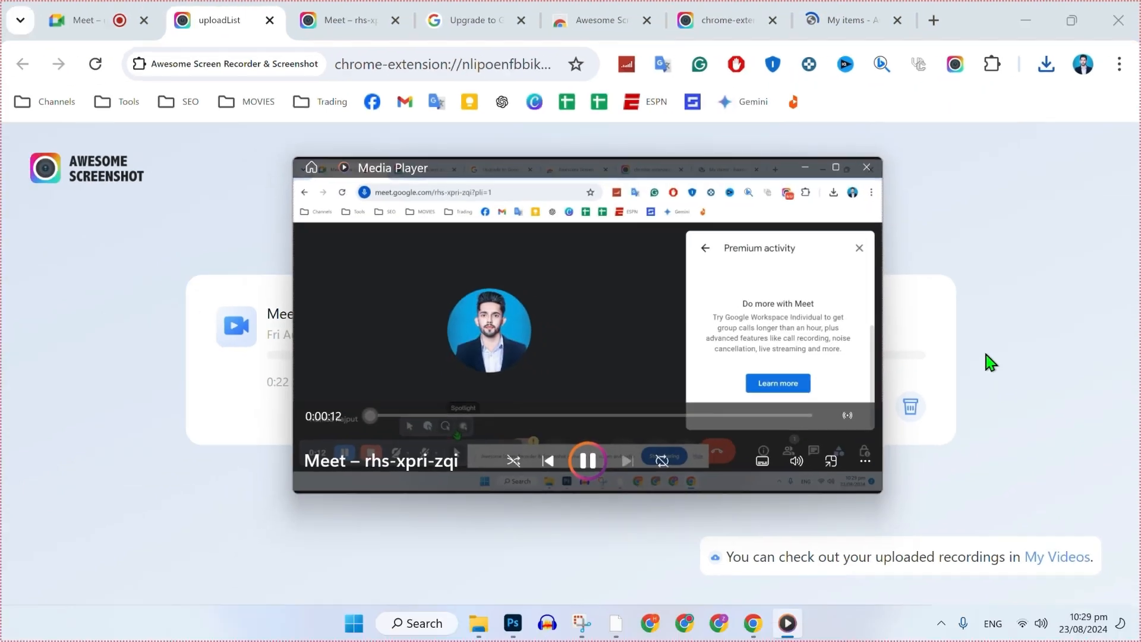